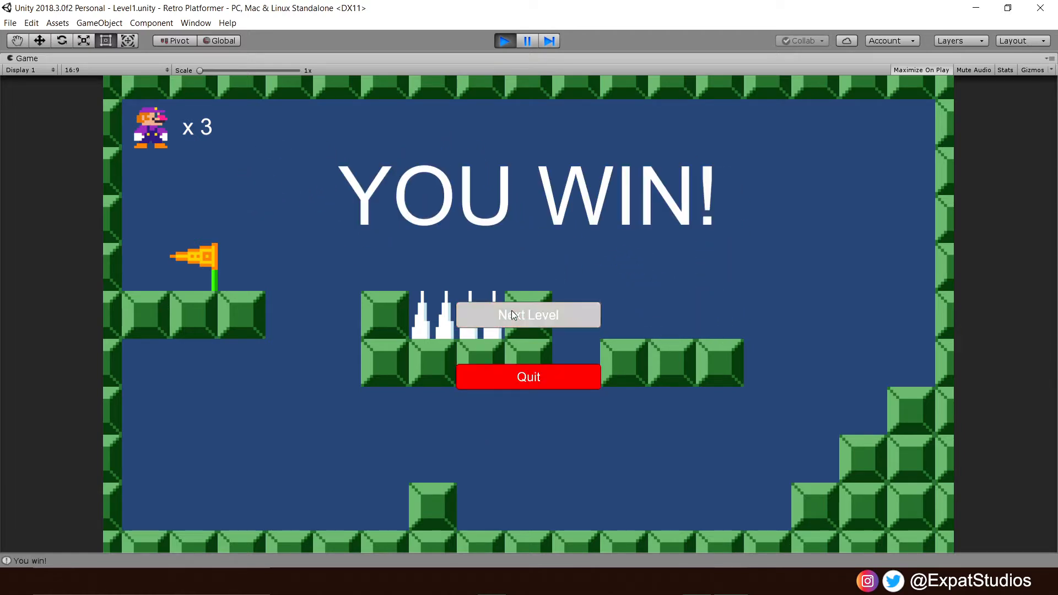
- Advance from Level1's win screen into Level2 and play it to the YOU WIN! screen
{"action": "left_click", "coordinate": [527, 314]}
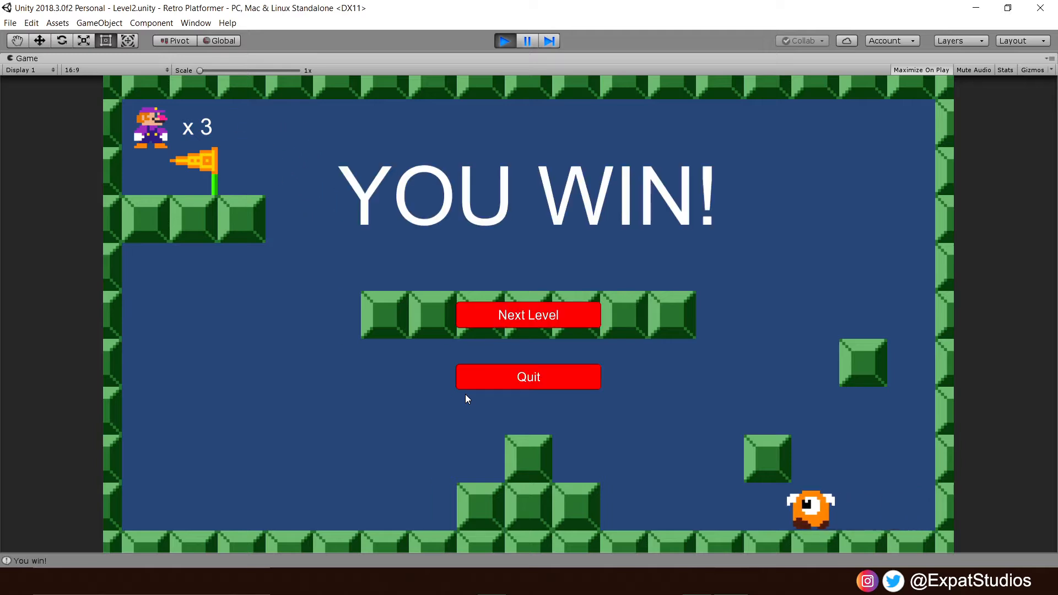
{"action": "left_click", "coordinate": [529, 315]}
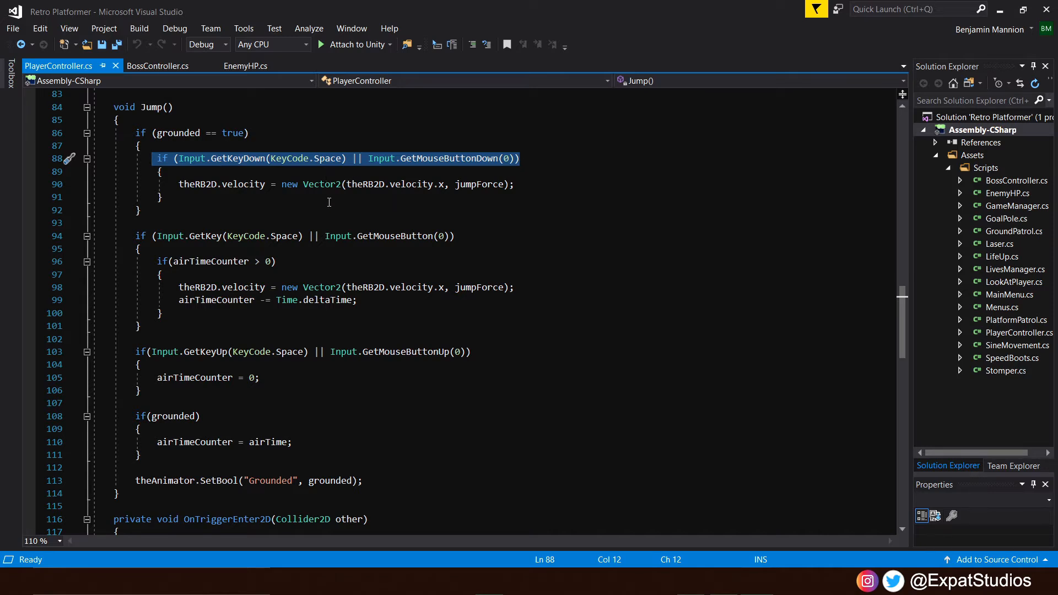
{"action": "mouse_move", "coordinate": [457, 206]}
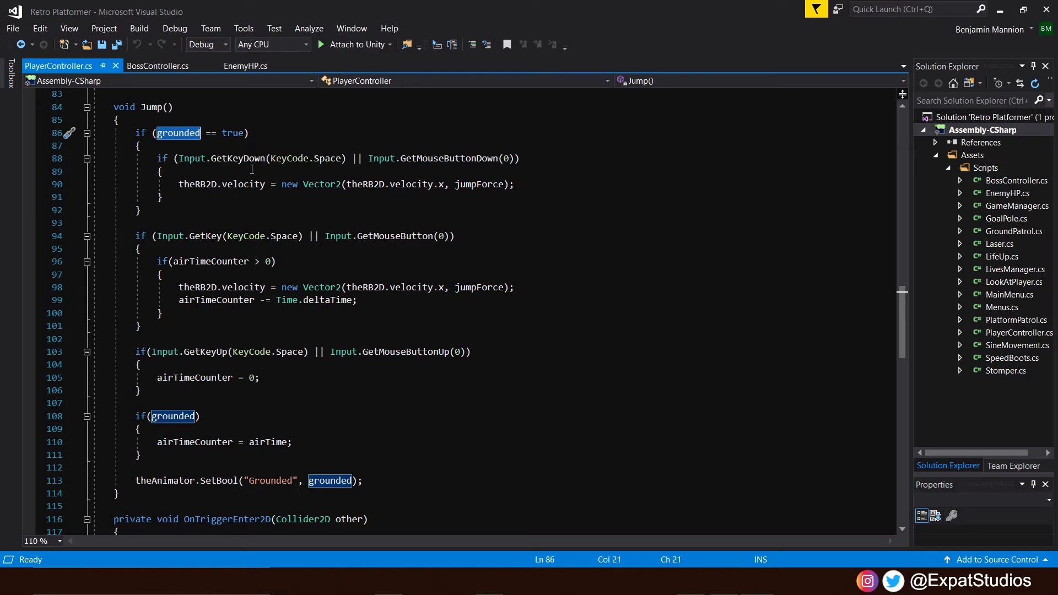
{"action": "mouse_move", "coordinate": [304, 168]}
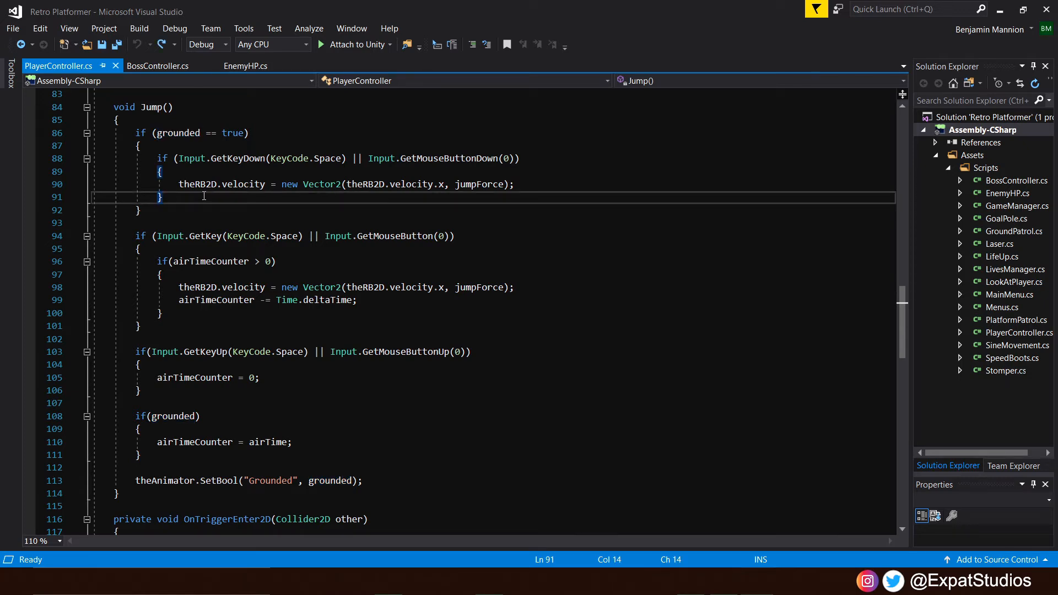
- Lift the jump-press check out of the grounded wrapper and cut the jump velocity line
{"action": "left_click_drag", "start_coordinate": [162, 197], "coordinate": [159, 171]}
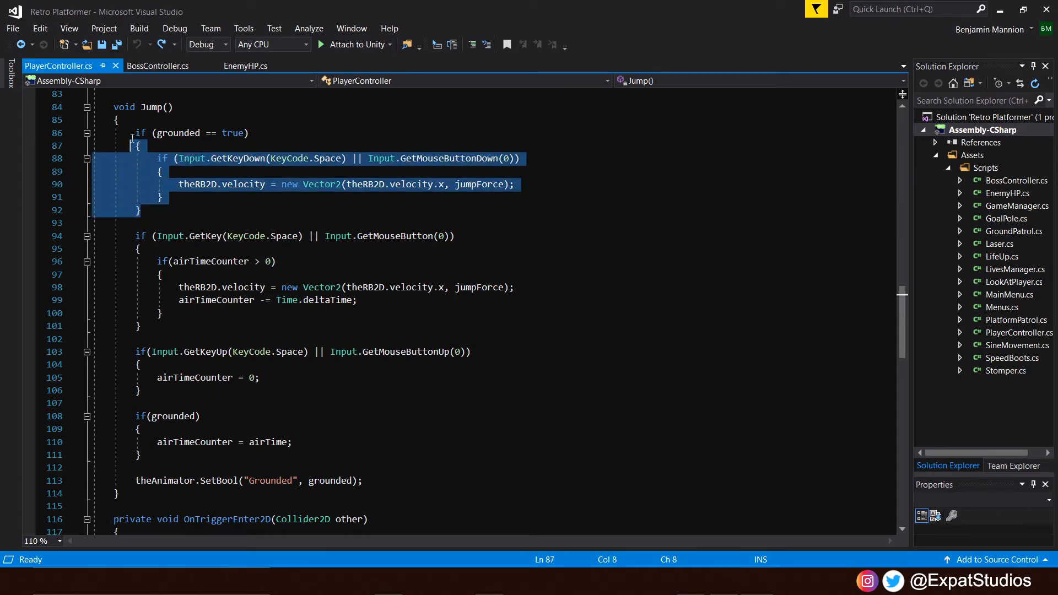
{"action": "key", "text": "Delete"}
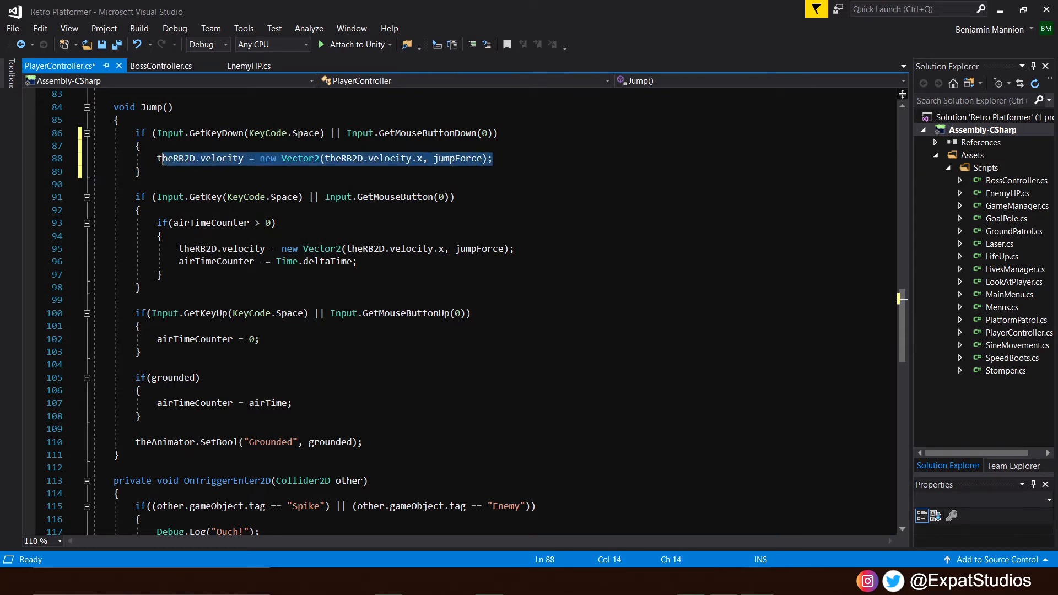
{"action": "left_click", "coordinate": [158, 159]}
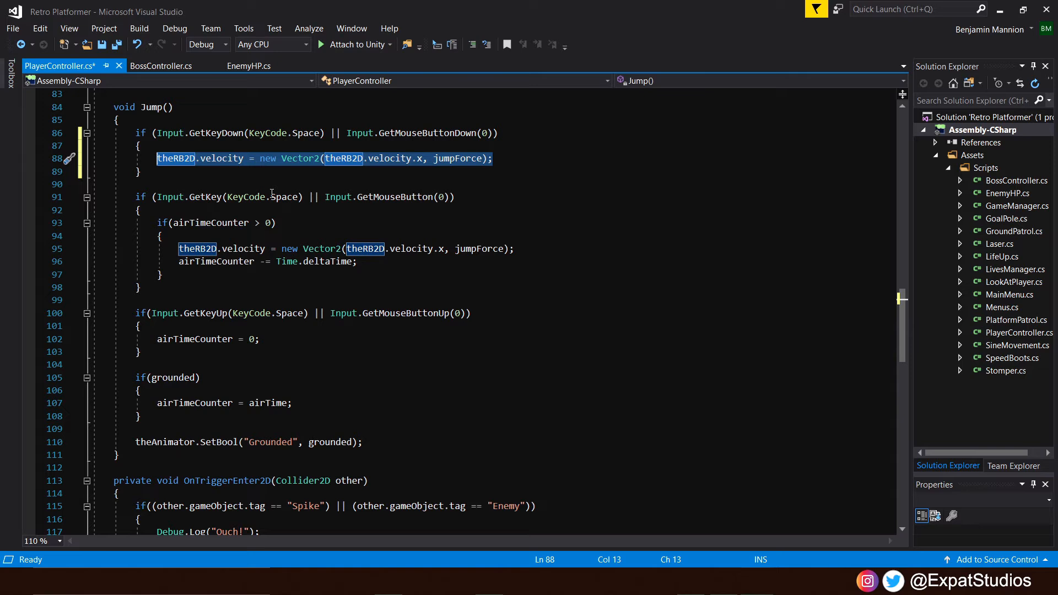
{"action": "key", "text": "Delete"}
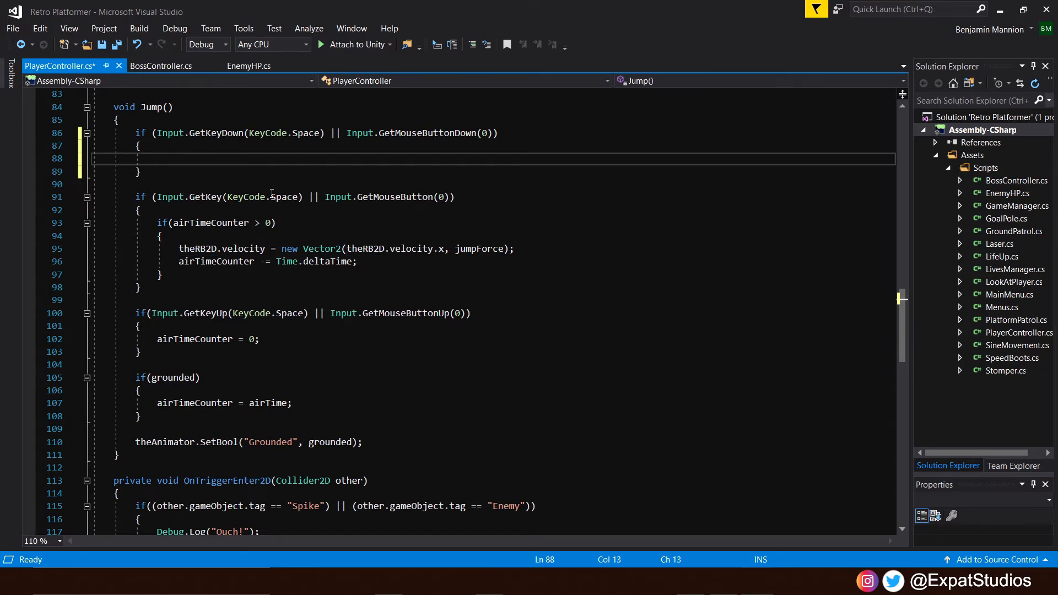
{"action": "mouse_move", "coordinate": [253, 197]}
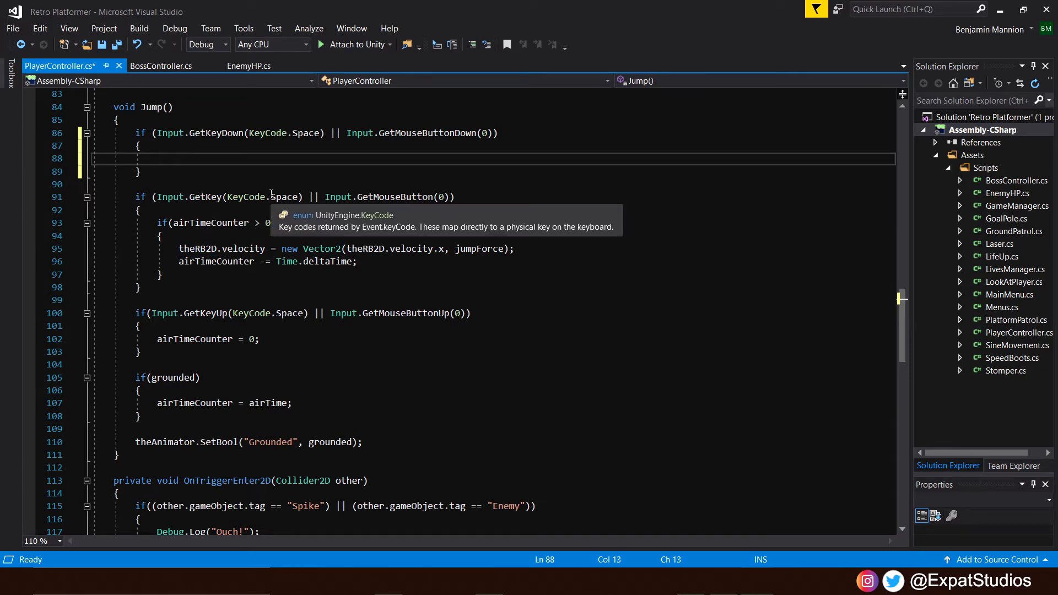
- Add if(grounded) inside the jump-press check containing the jumpForce velocity line
{"action": "type", "text": "if("}
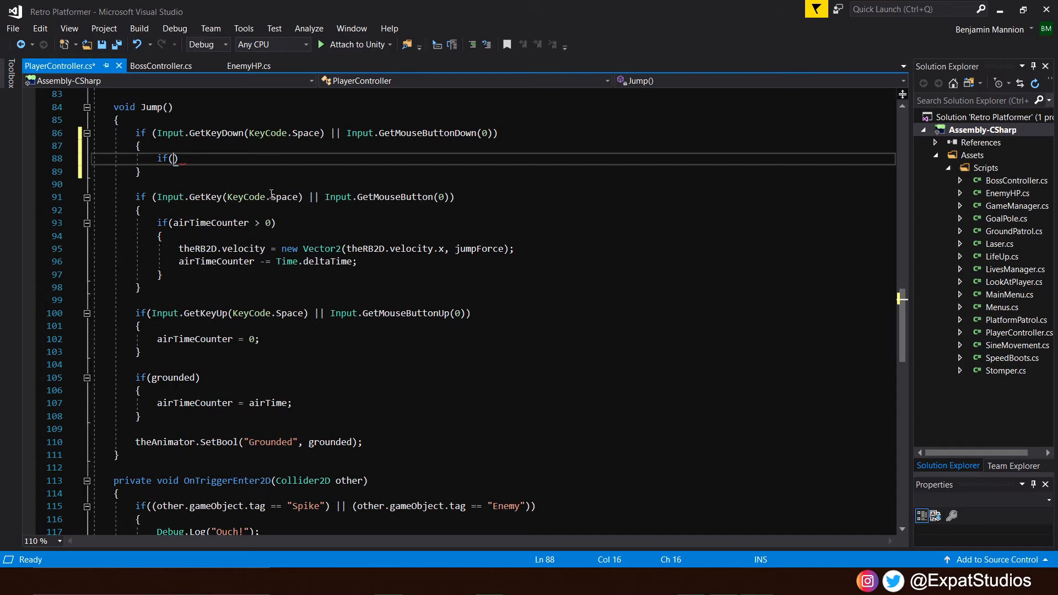
{"action": "type", "text": "grounded"}
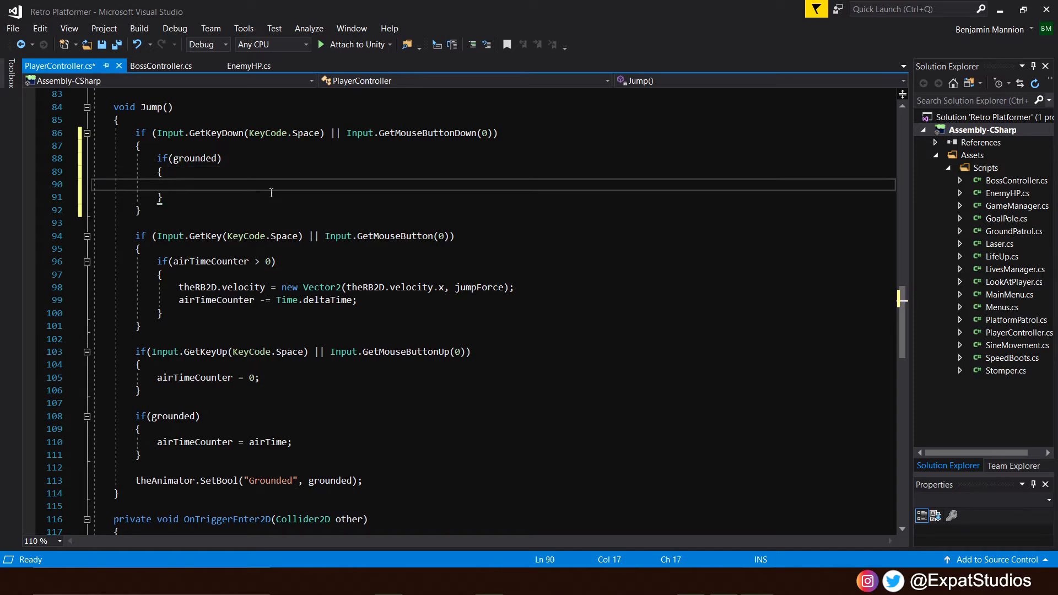
{"action": "type", "text": "theRB2D.velocity = new Vector2(theRB2D.velocity.x, jumpForce);"}
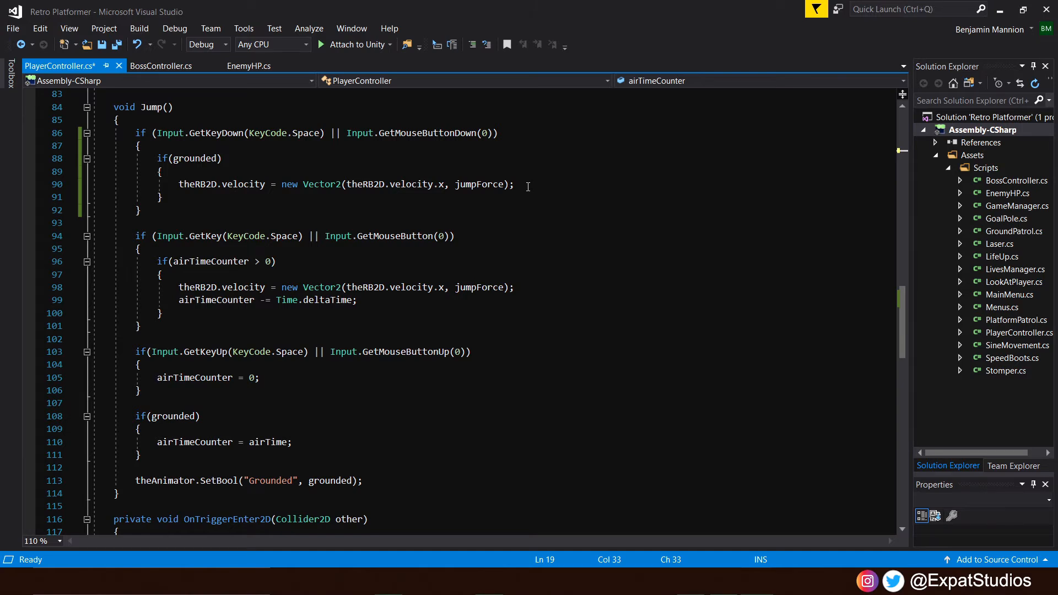
{"action": "mouse_move", "coordinate": [208, 171]}
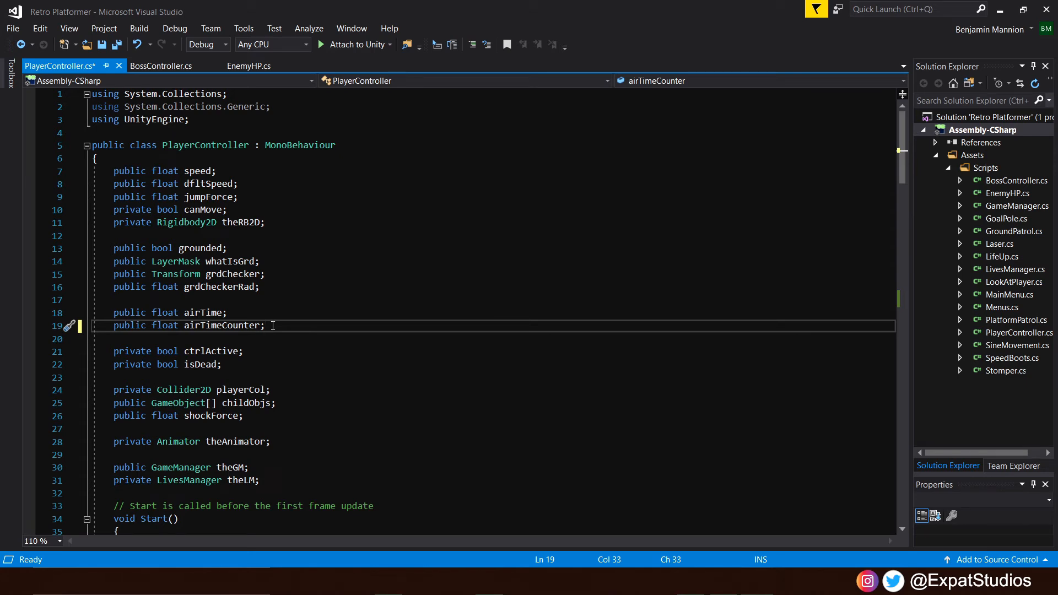
- Add private bool stoppedJumping; and canDoubleJump; fields below airTimeCounter
{"action": "key", "text": "enter"}
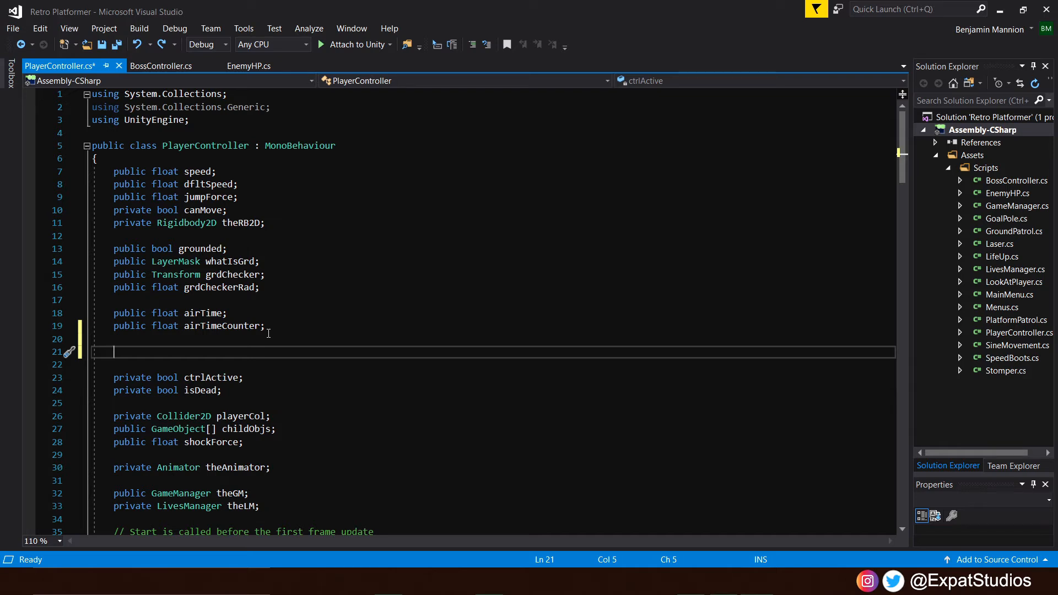
{"action": "type", "text": "private bool stoppedJumping;"}
{"action": "type", "text": "private bool canDoubleJump;"}
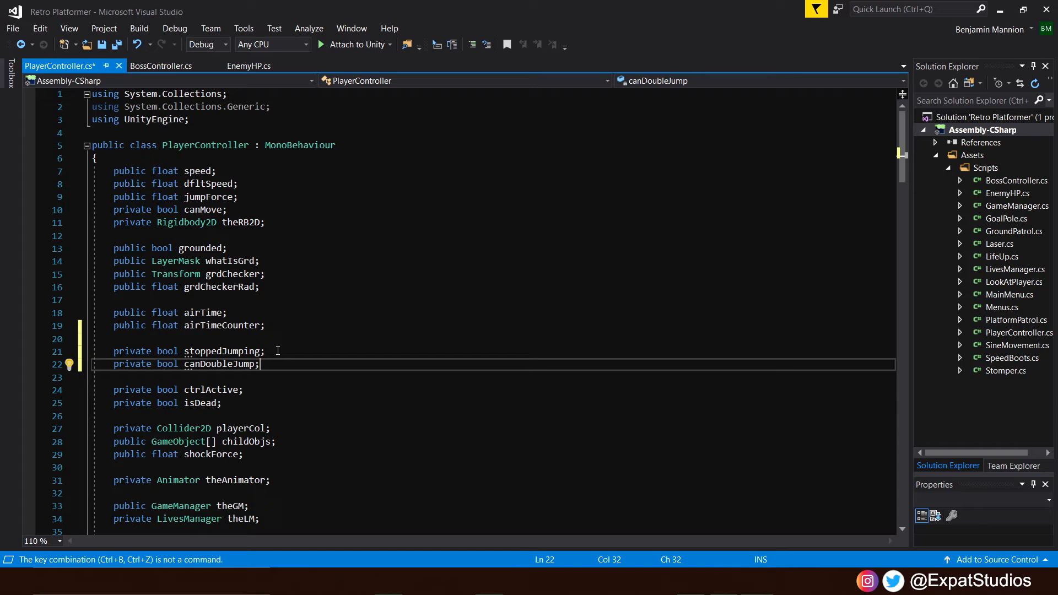
{"action": "scroll", "scroll_direction": "down", "scroll_amount": 3}
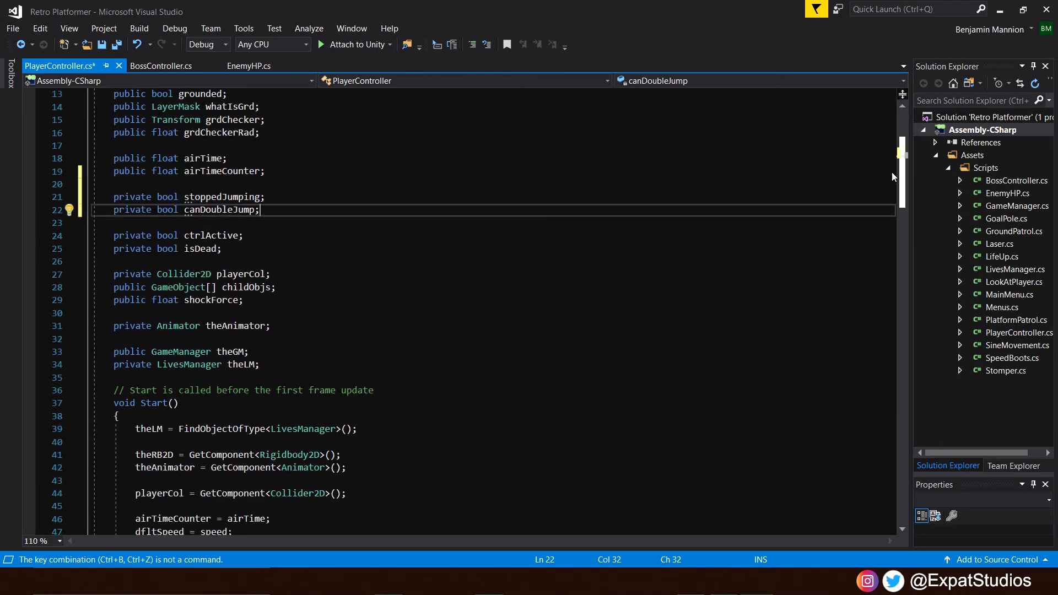
- Below the if(grounded) block in Jump(), add an empty if(!grounded && canDoubleJump) block
{"action": "scroll", "scroll_direction": "down", "scroll_amount": 3}
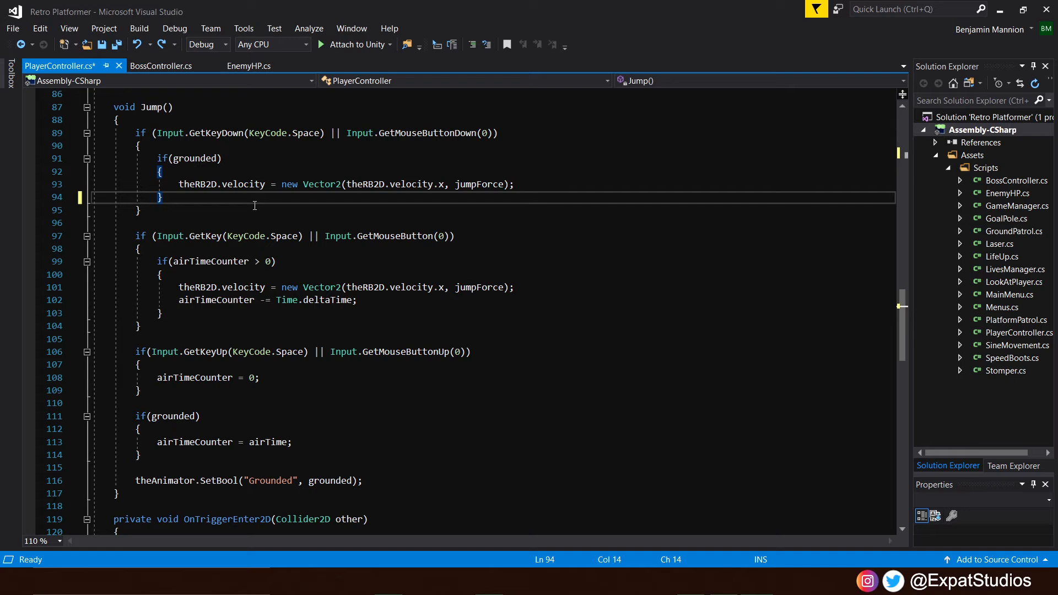
{"action": "type", "text": "if("}
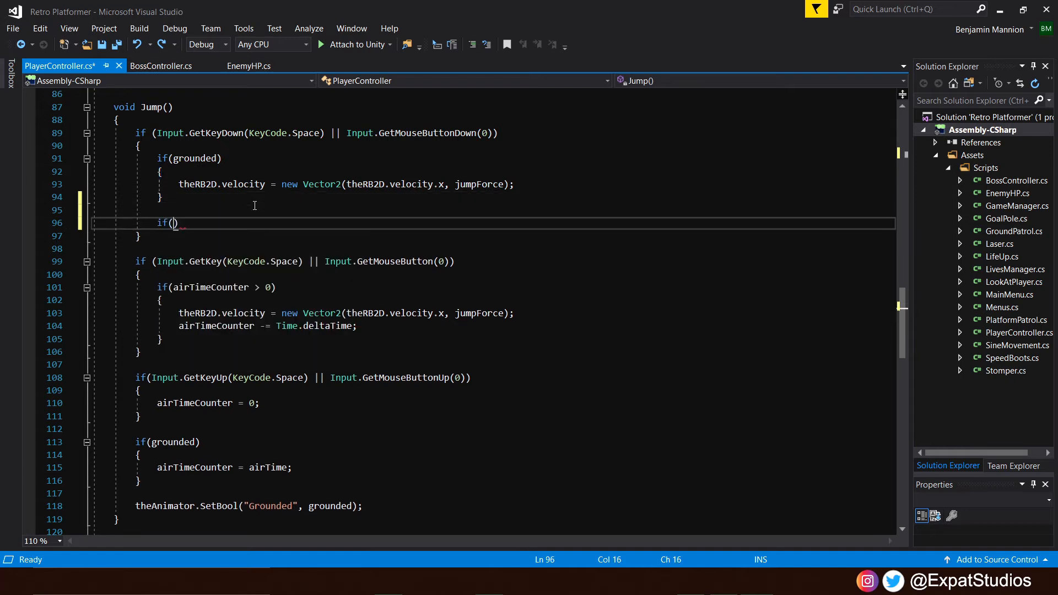
{"action": "type", "text": "!"}
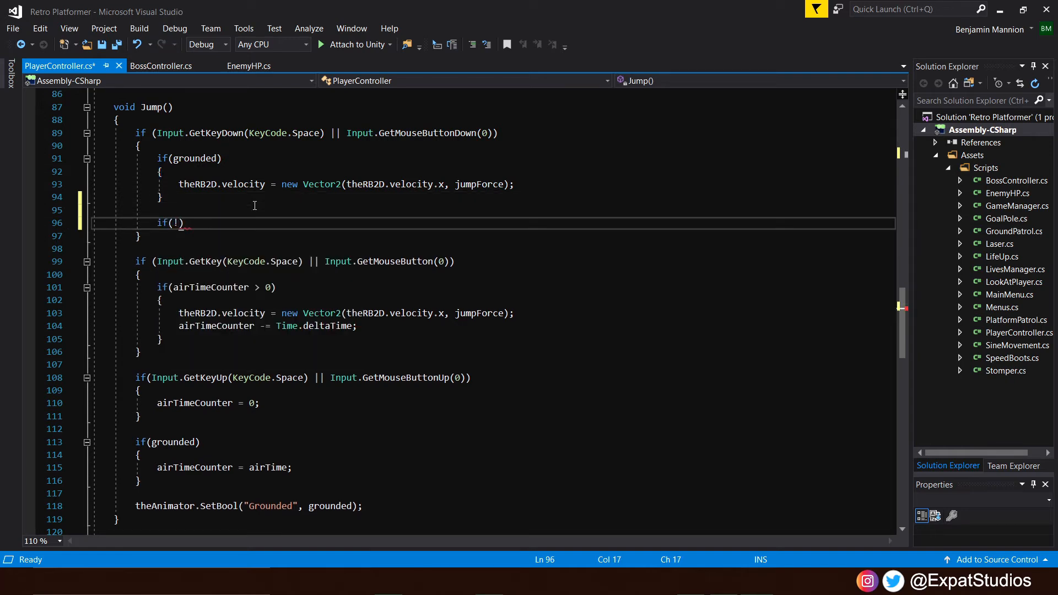
{"action": "type", "text": "grounded && canDoubleJump"}
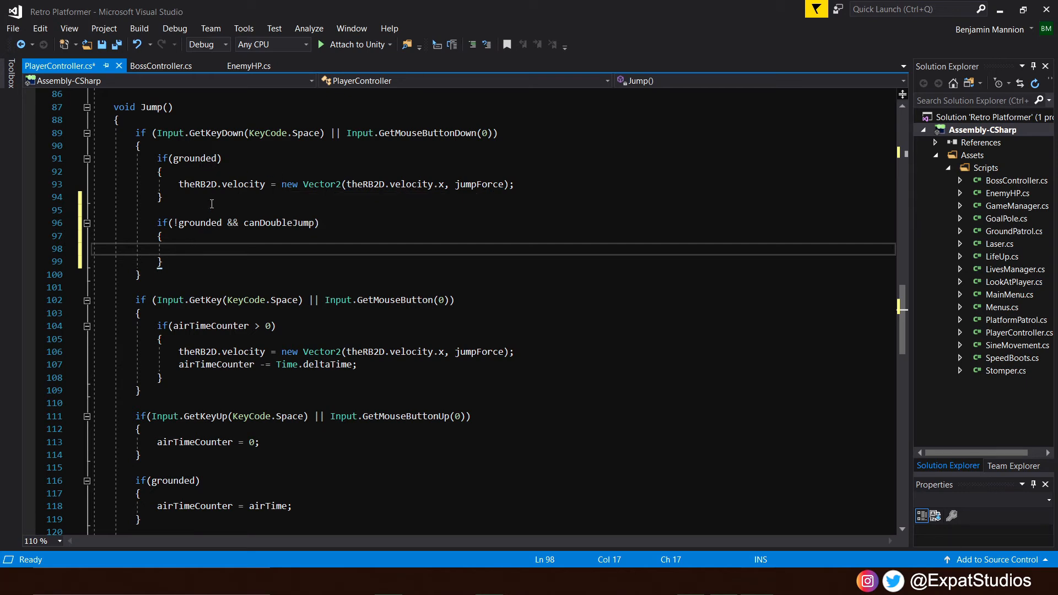
- In the double-jump block, set stoppedJumping and canDoubleJump to false
{"action": "left_click", "coordinate": [517, 184]}
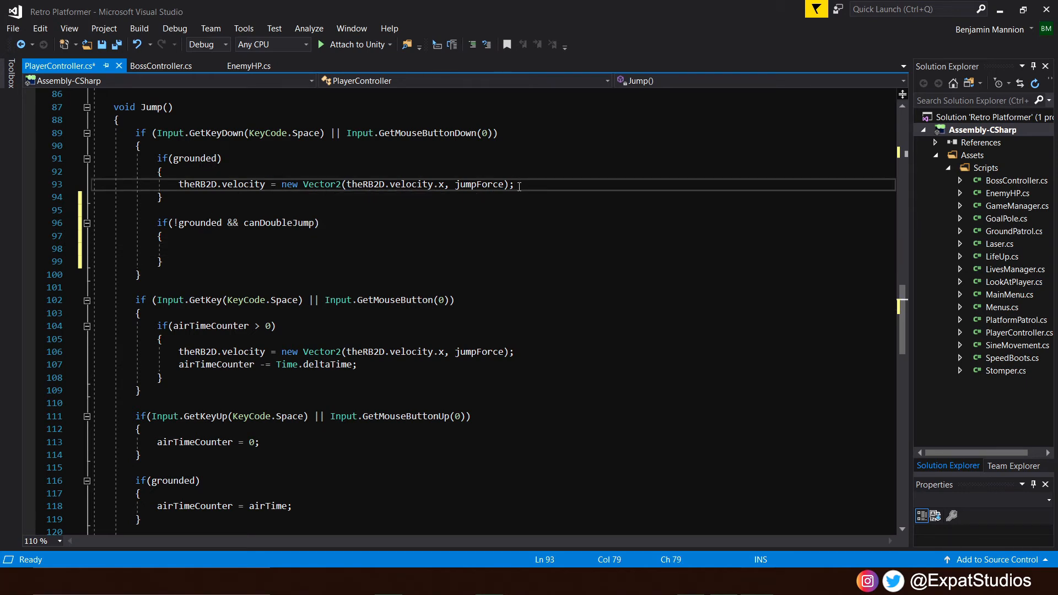
{"action": "type", "text": "stoppedJumping = fals"}
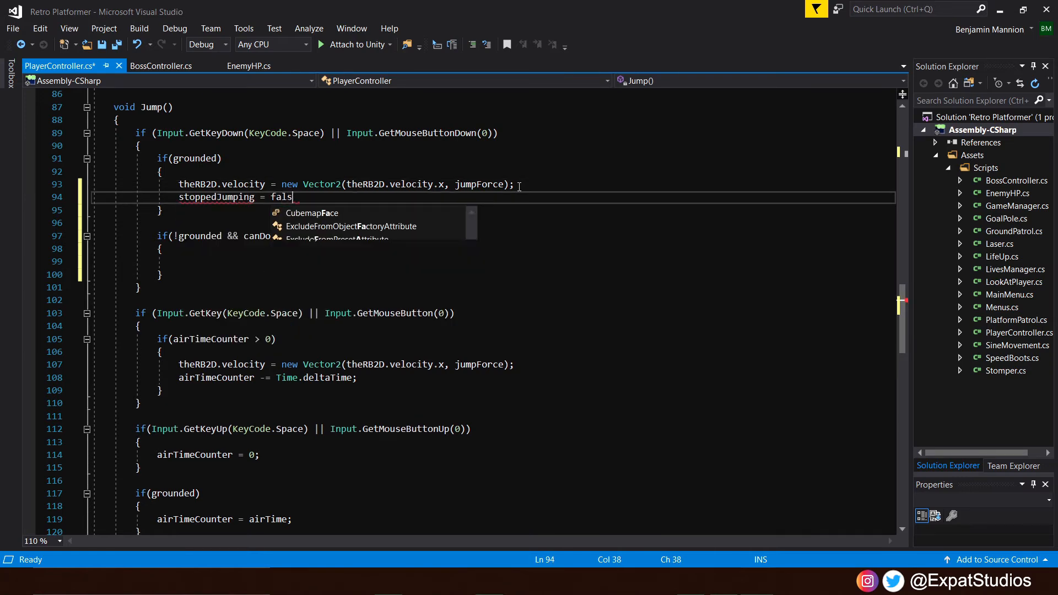
{"action": "type", "text": "e;"}
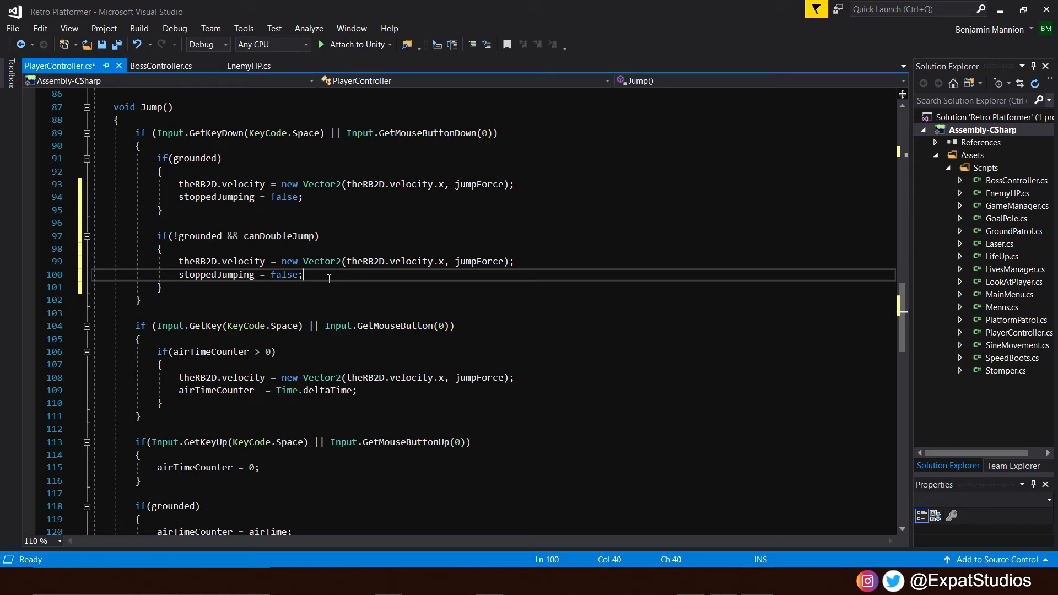
{"action": "type", "text": "canDoubleJump"}
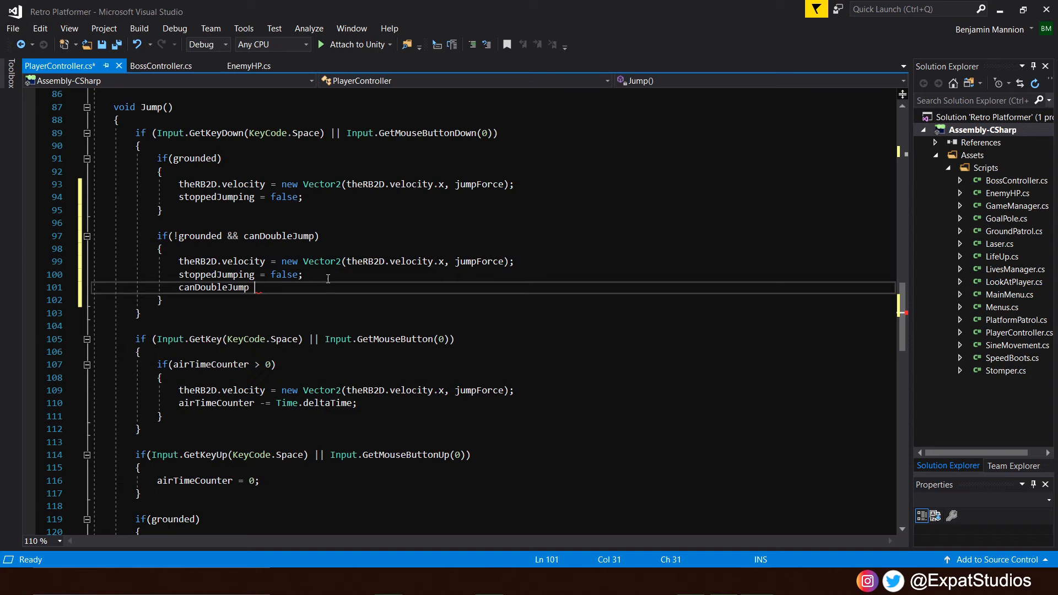
{"action": "type", "text": "= false"}
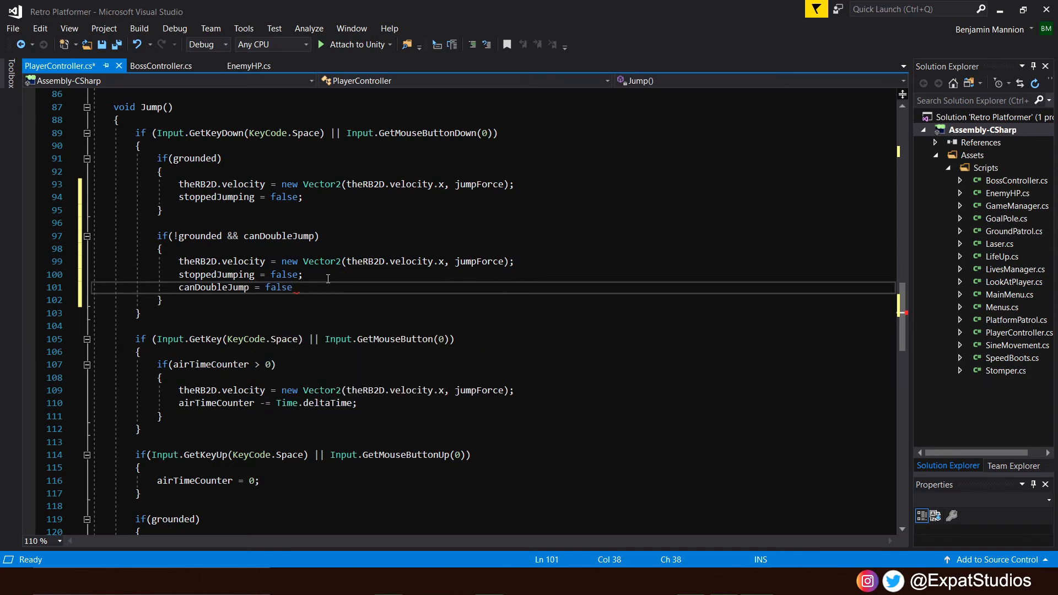
{"action": "type", "text": ";"}
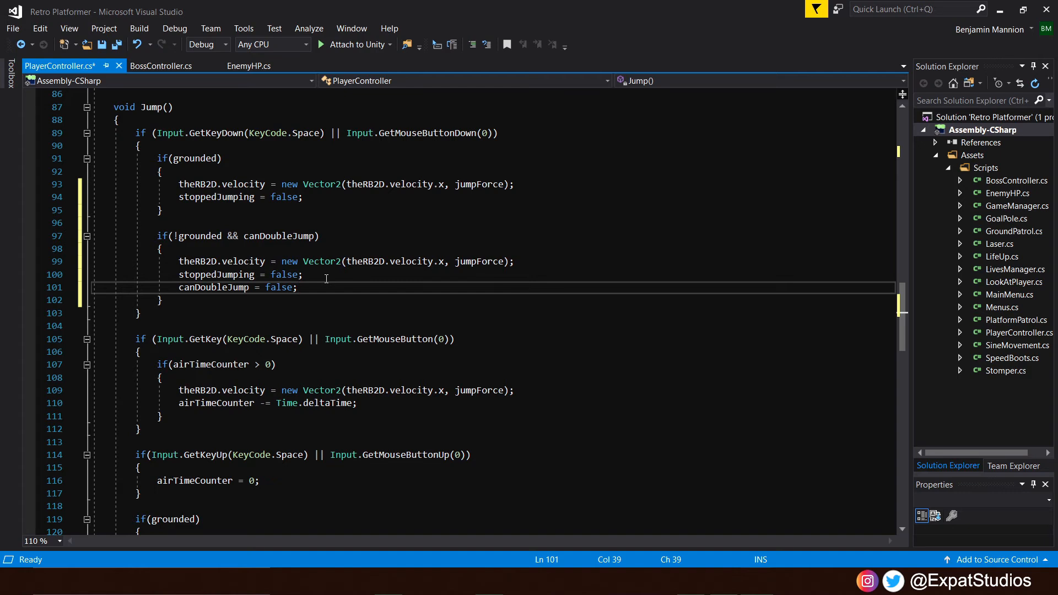
- Reset airTimeCounter to airTime on a new line in the double-jump block
{"action": "key", "text": "enter"}
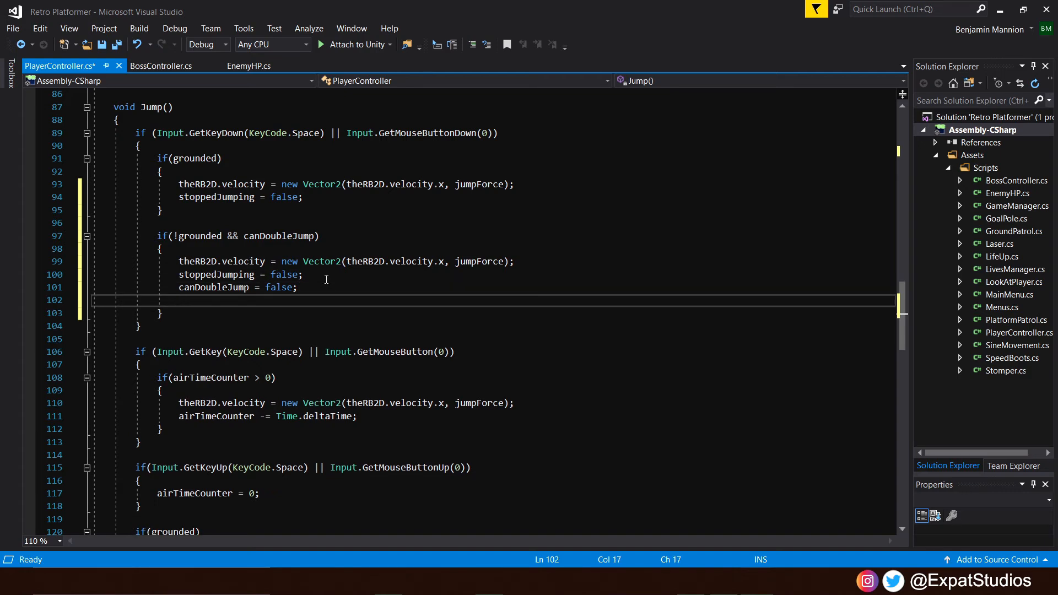
{"action": "type", "text": "airTimeCounter = a"}
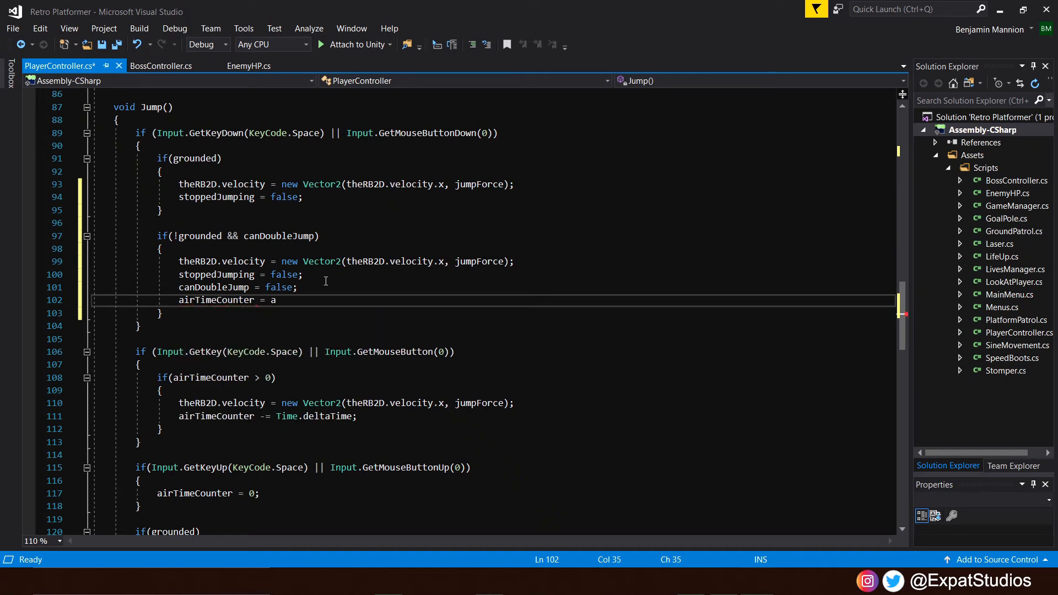
{"action": "type", "text": "irTime"}
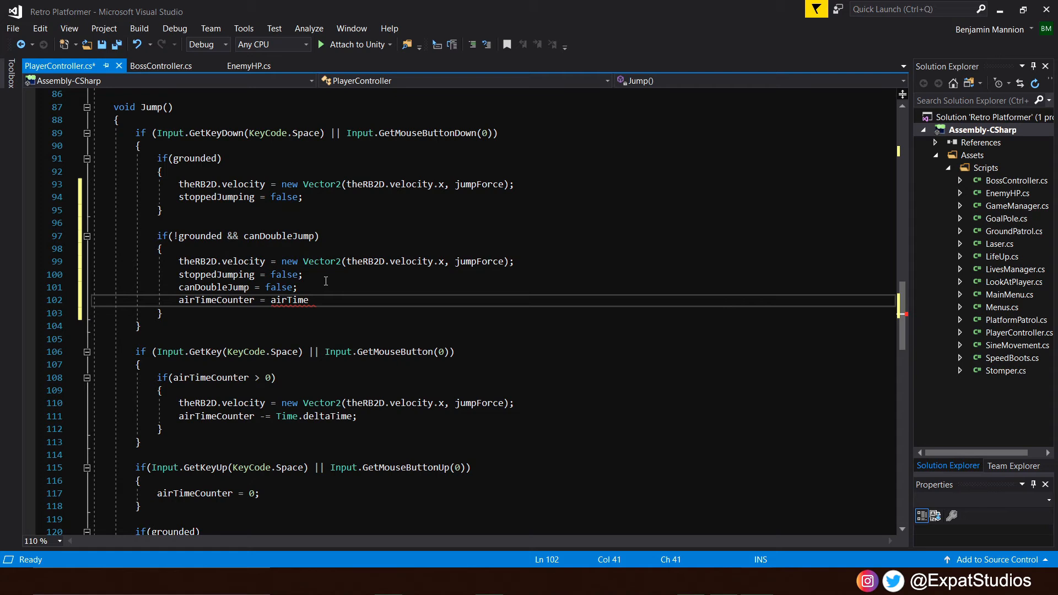
{"action": "type", "text": ";"}
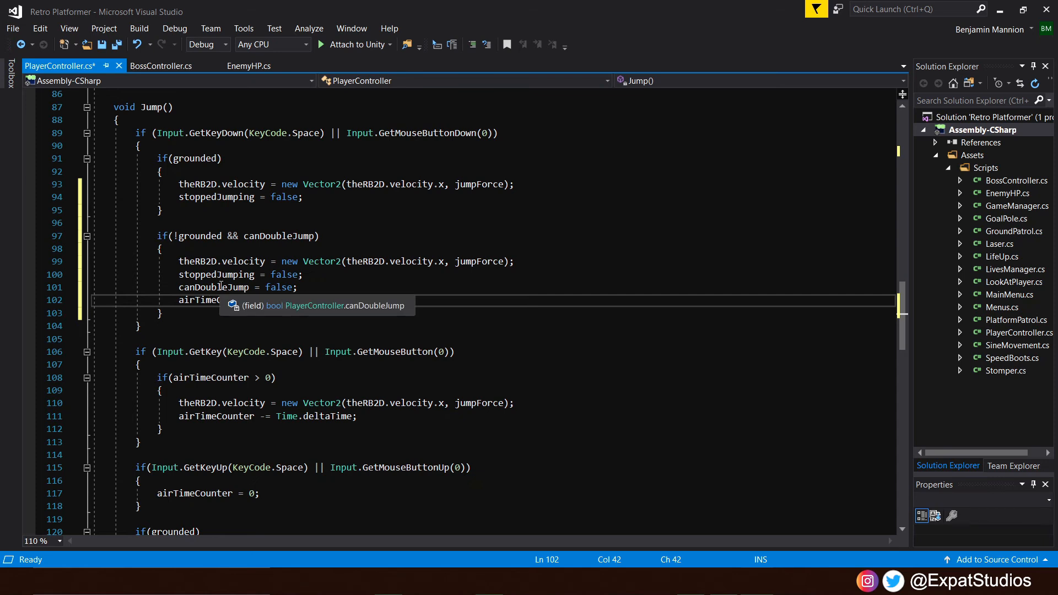
{"action": "type", "text": "airTime;"}
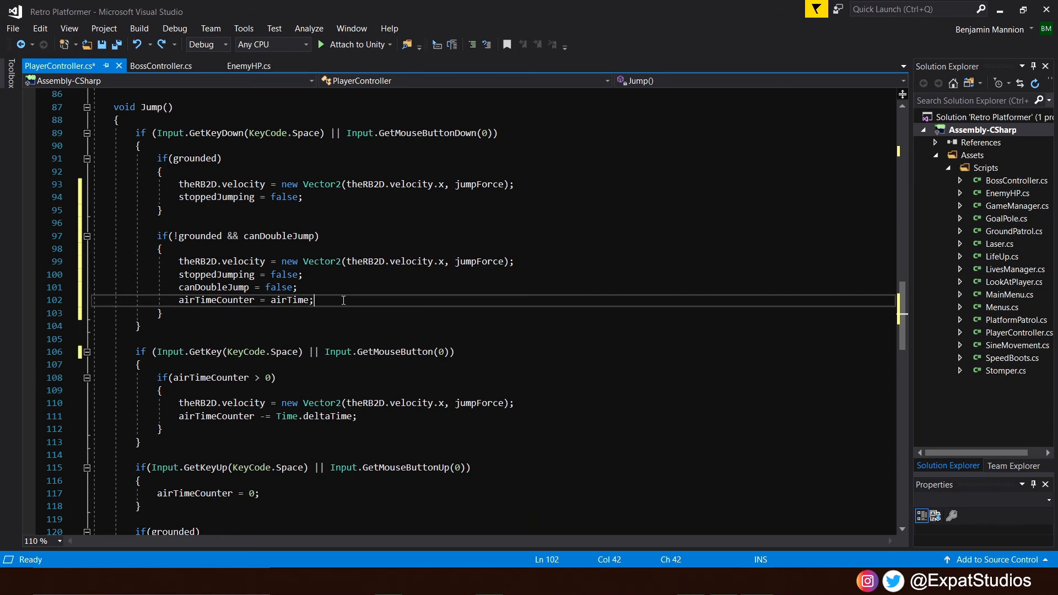
{"action": "mouse_move", "coordinate": [216, 196]}
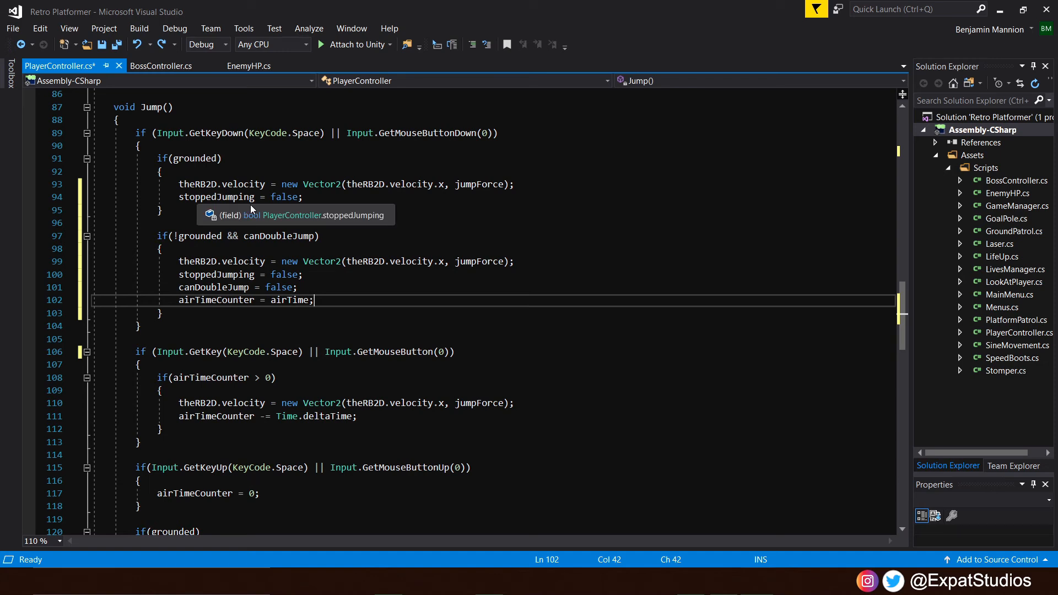
{"action": "mouse_move", "coordinate": [403, 360]}
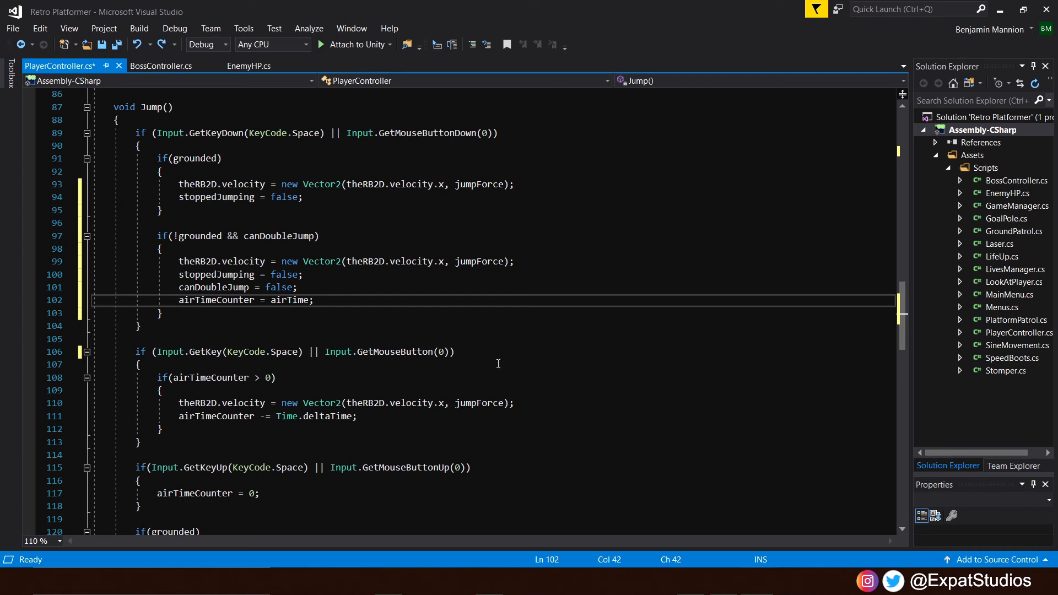
- Wrap the held-jump GetKey condition in parentheses and add && !stoppedJumping
{"action": "left_click", "coordinate": [153, 351]}
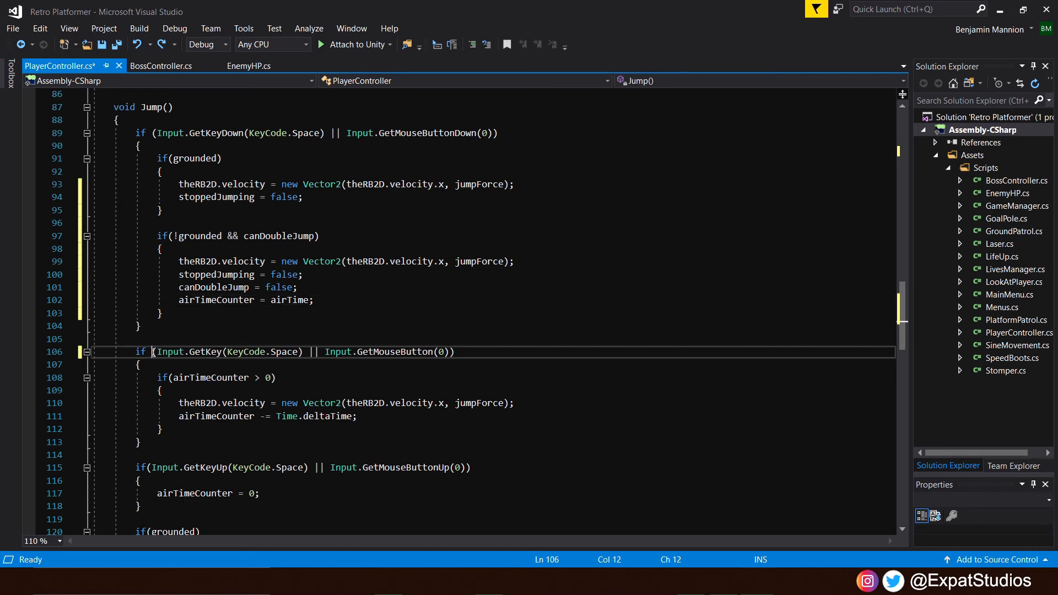
{"action": "type", "text": "("}
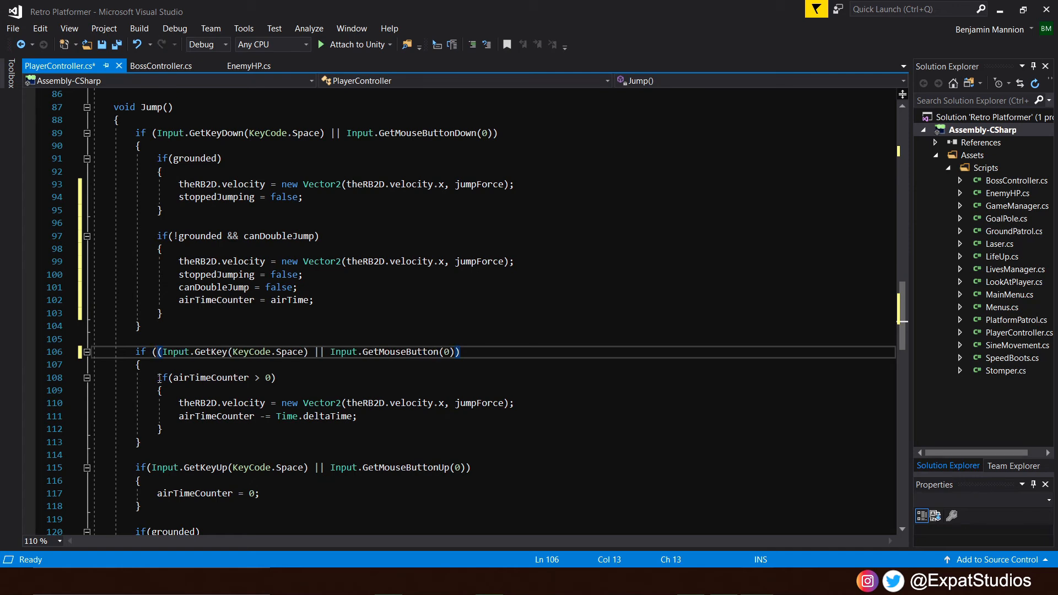
{"action": "left_click", "coordinate": [472, 352]}
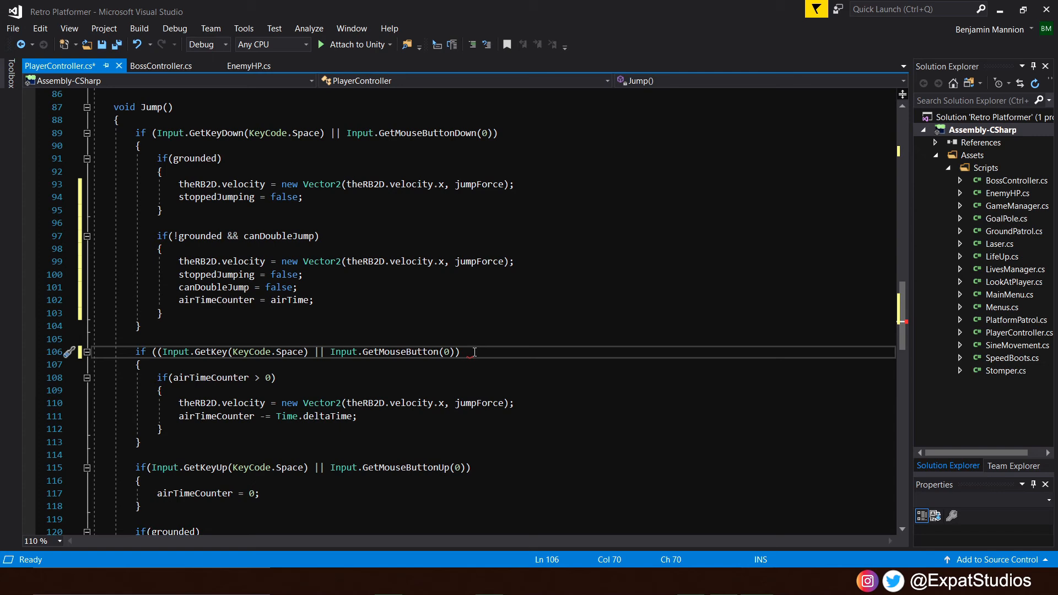
{"action": "type", "text": "&& !"}
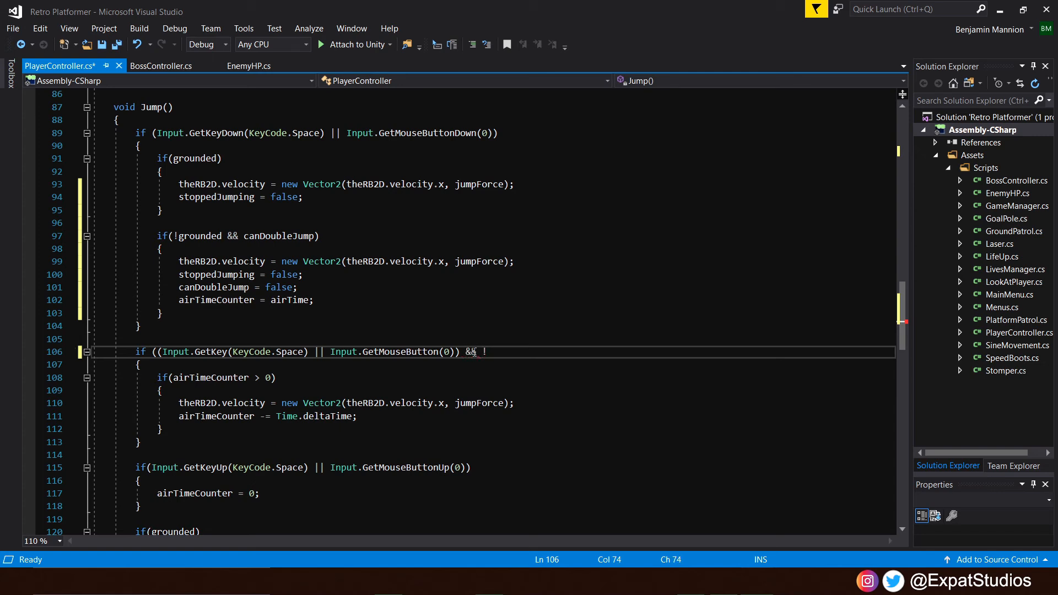
{"action": "type", "text": "stoppedJumping"}
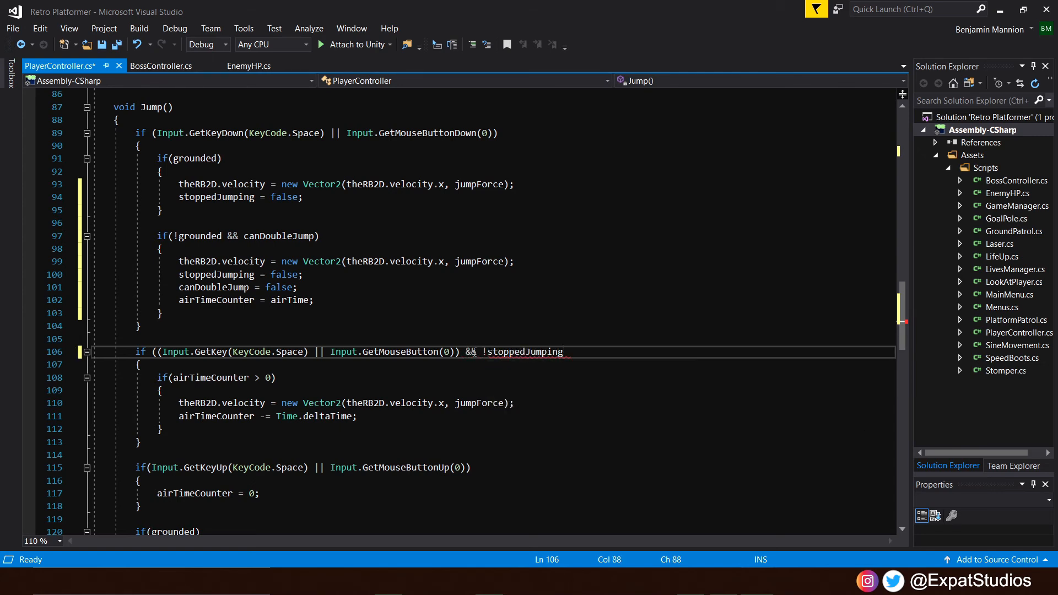
{"action": "type", "text": ")"}
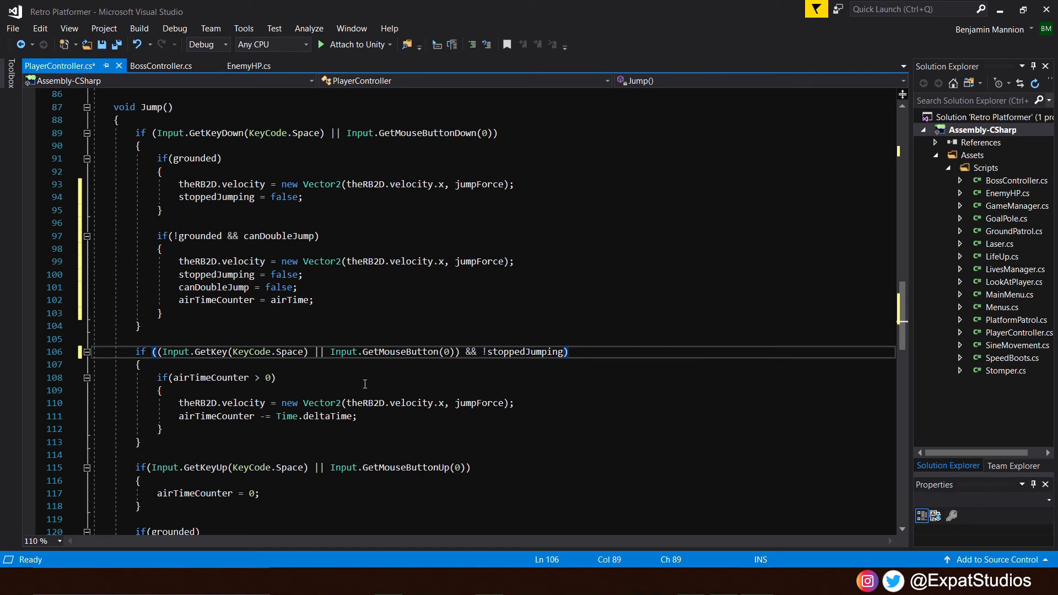
{"action": "mouse_move", "coordinate": [526, 352]}
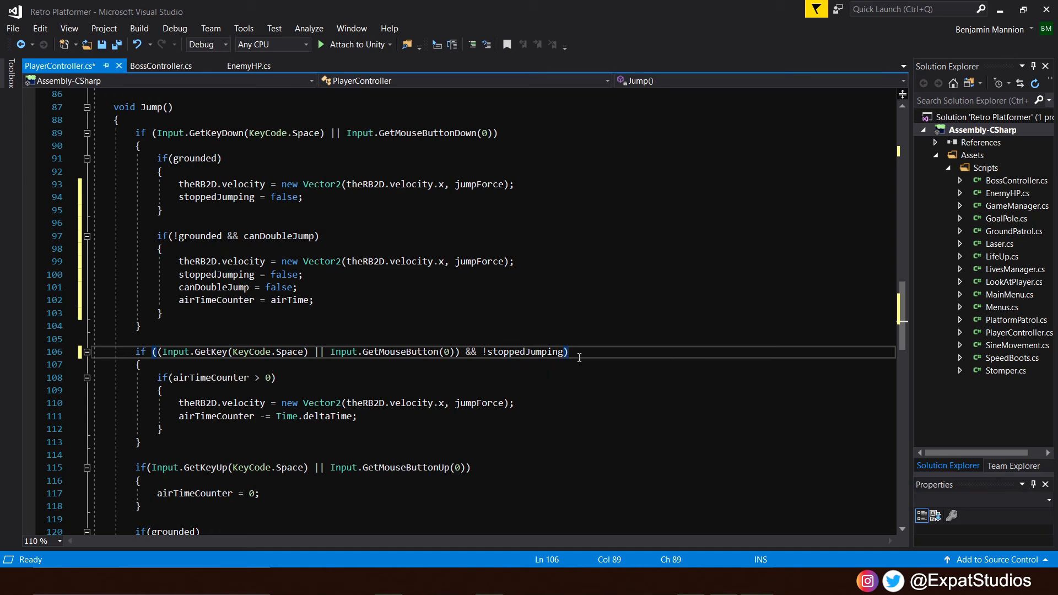
{"action": "mouse_move", "coordinate": [533, 351]}
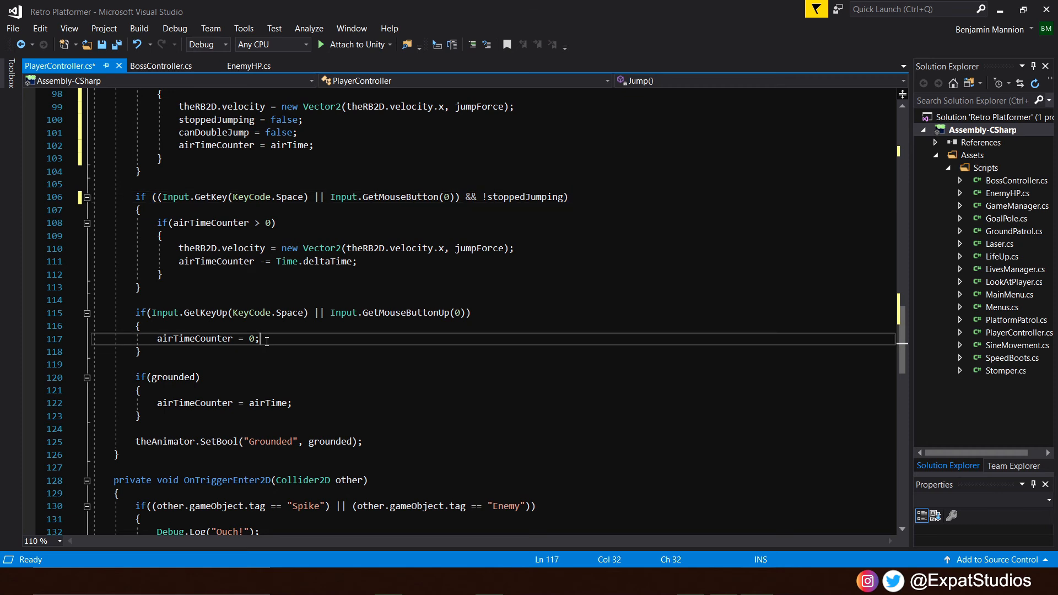
- Set stoppedJumping = true after airTimeCounter = 0; in the jump-release branch
{"action": "key", "text": "enter"}
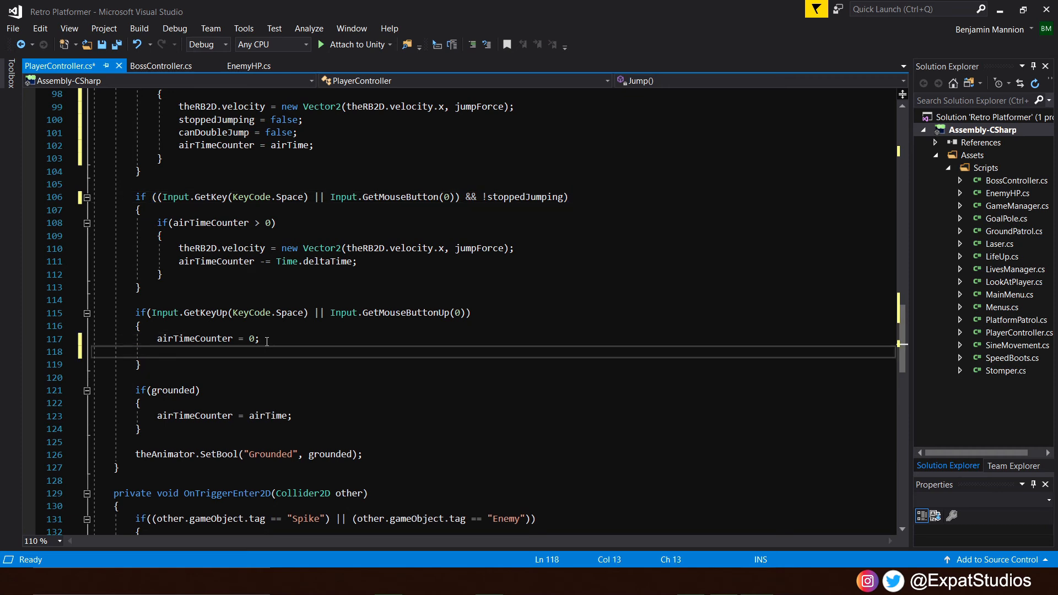
{"action": "type", "text": "stoppedJumping = tru"}
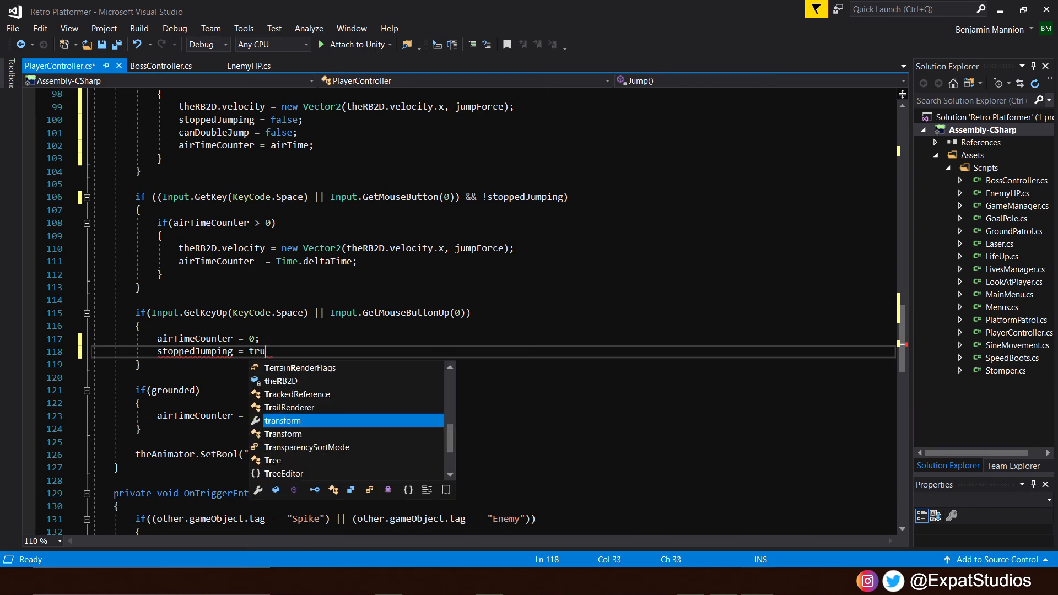
{"action": "type", "text": "e;"}
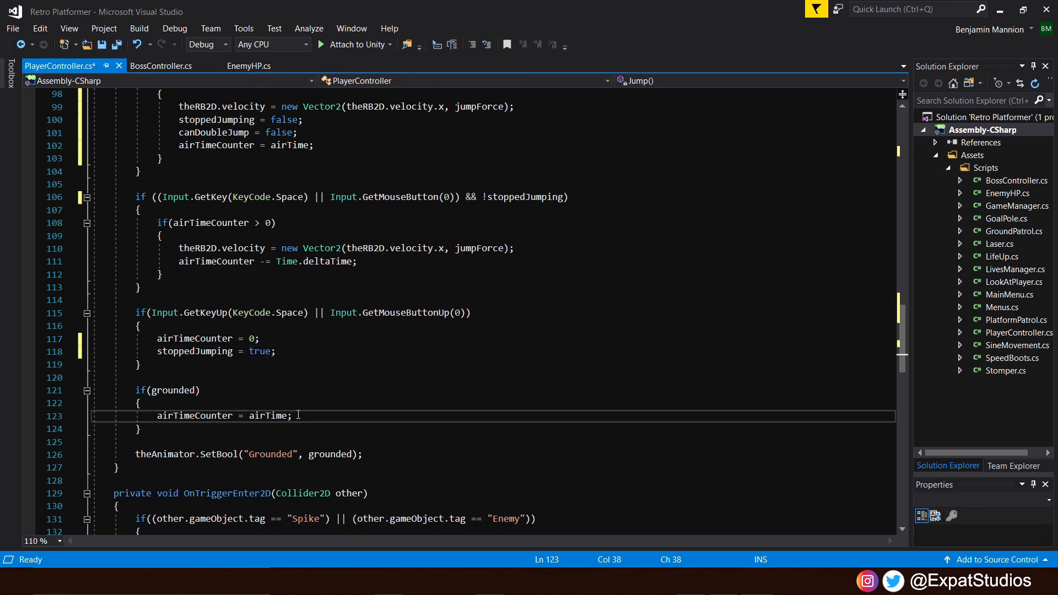
- Add canDoubleJump = true; inside the if(grounded) block
{"action": "type", "text": "canDoubleJump ="}
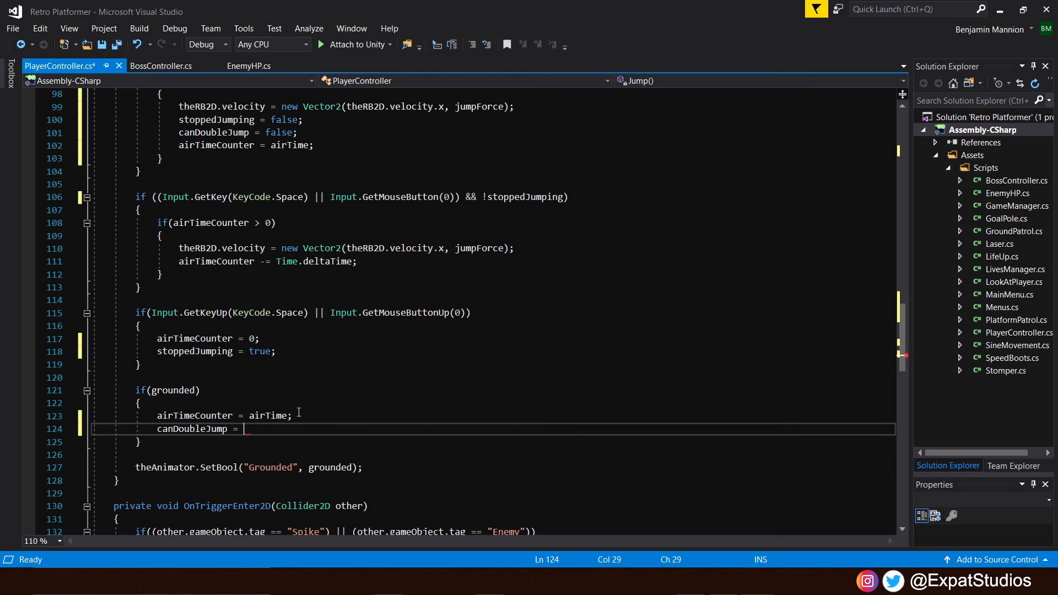
{"action": "type", "text": "true"}
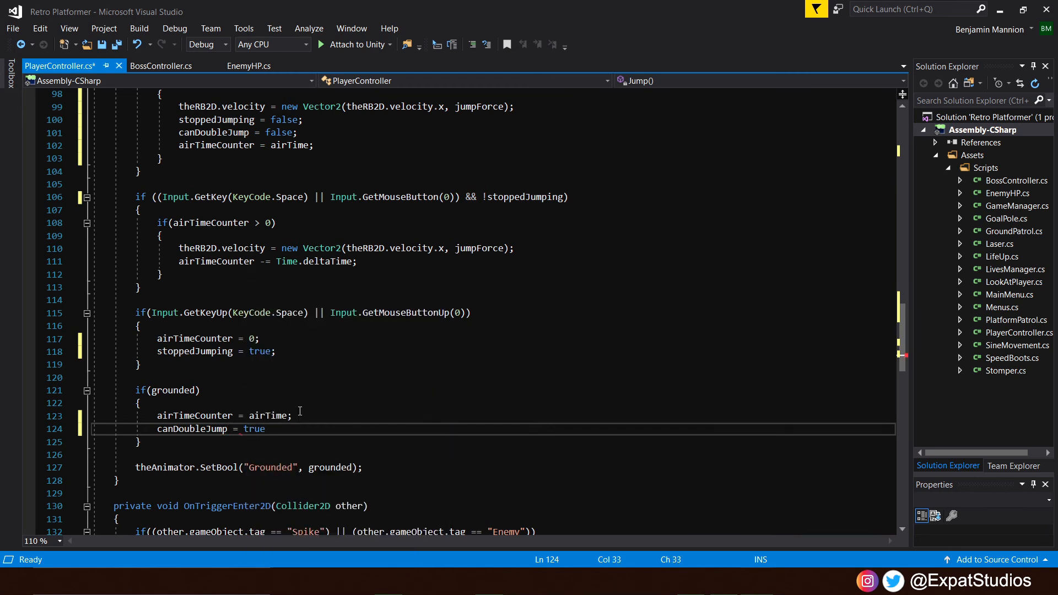
{"action": "type", "text": ";"}
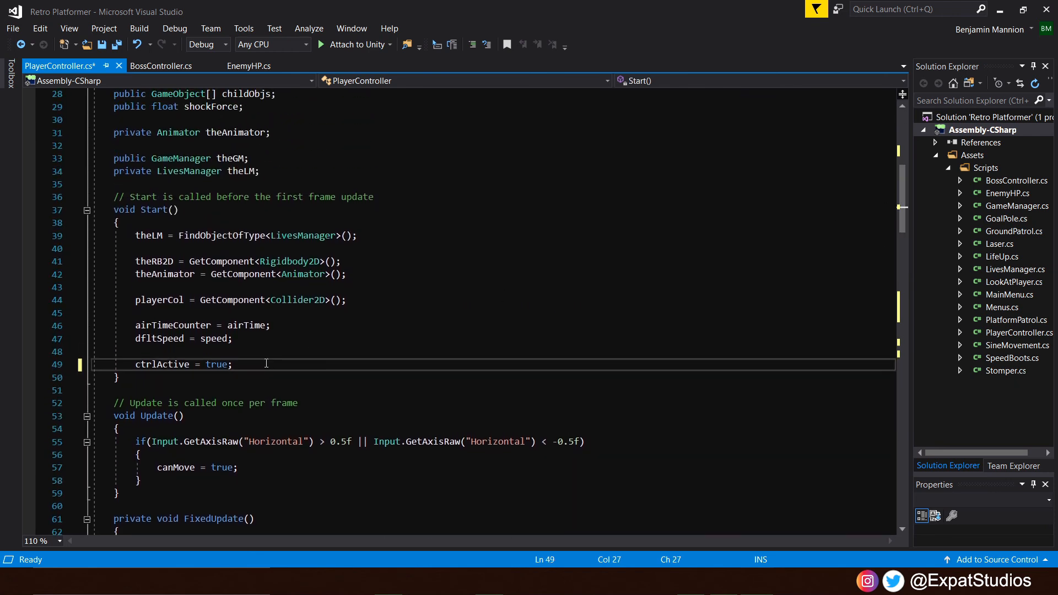
- Initialize stoppedJumping = true; after ctrlActive in Start() and save PlayerController.cs
{"action": "type", "text": "stoppedJumping = true;"}
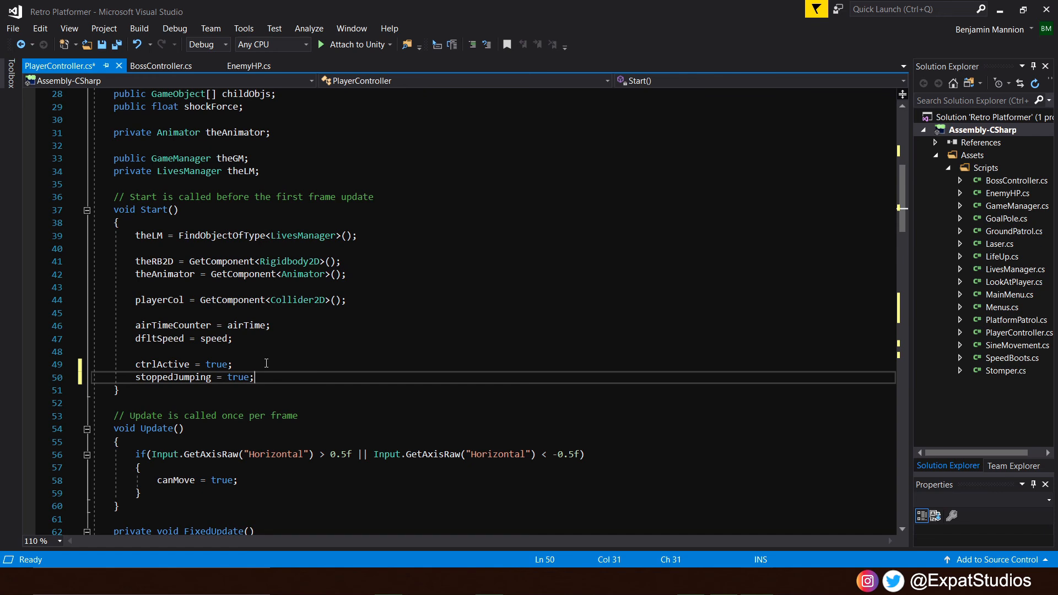
{"action": "key", "text": "ctrl+s"}
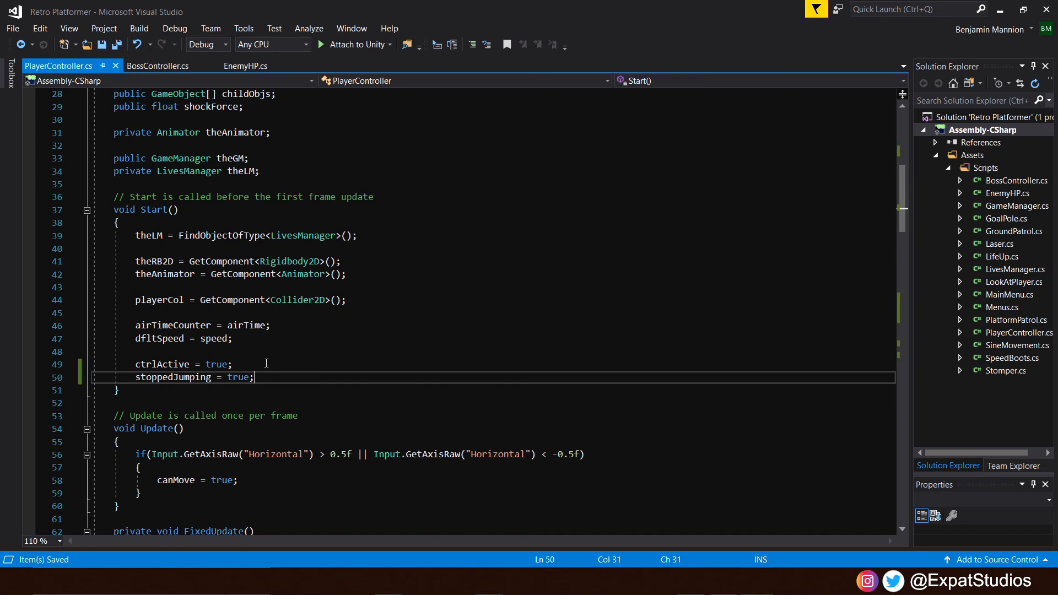